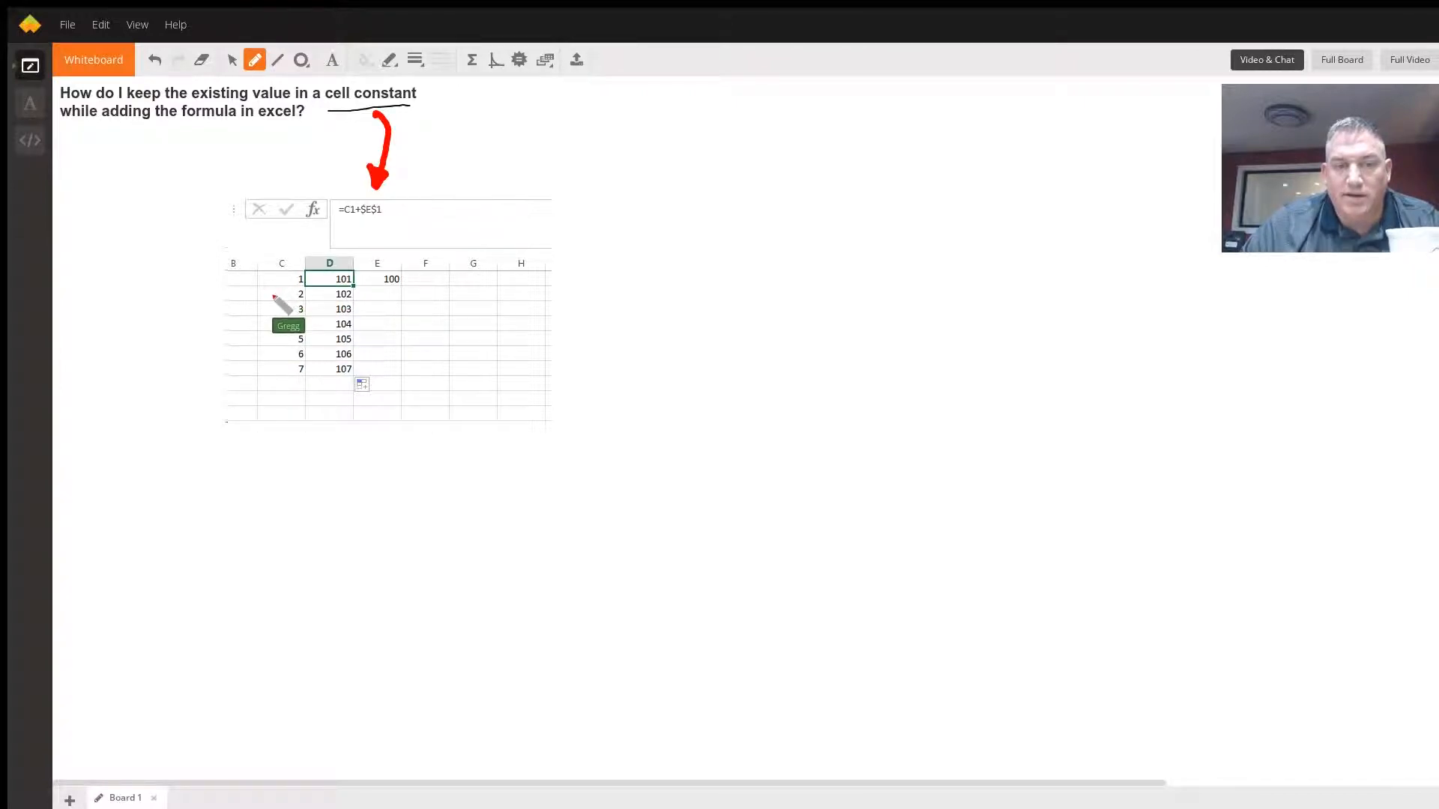
mouse_move(375, 286)
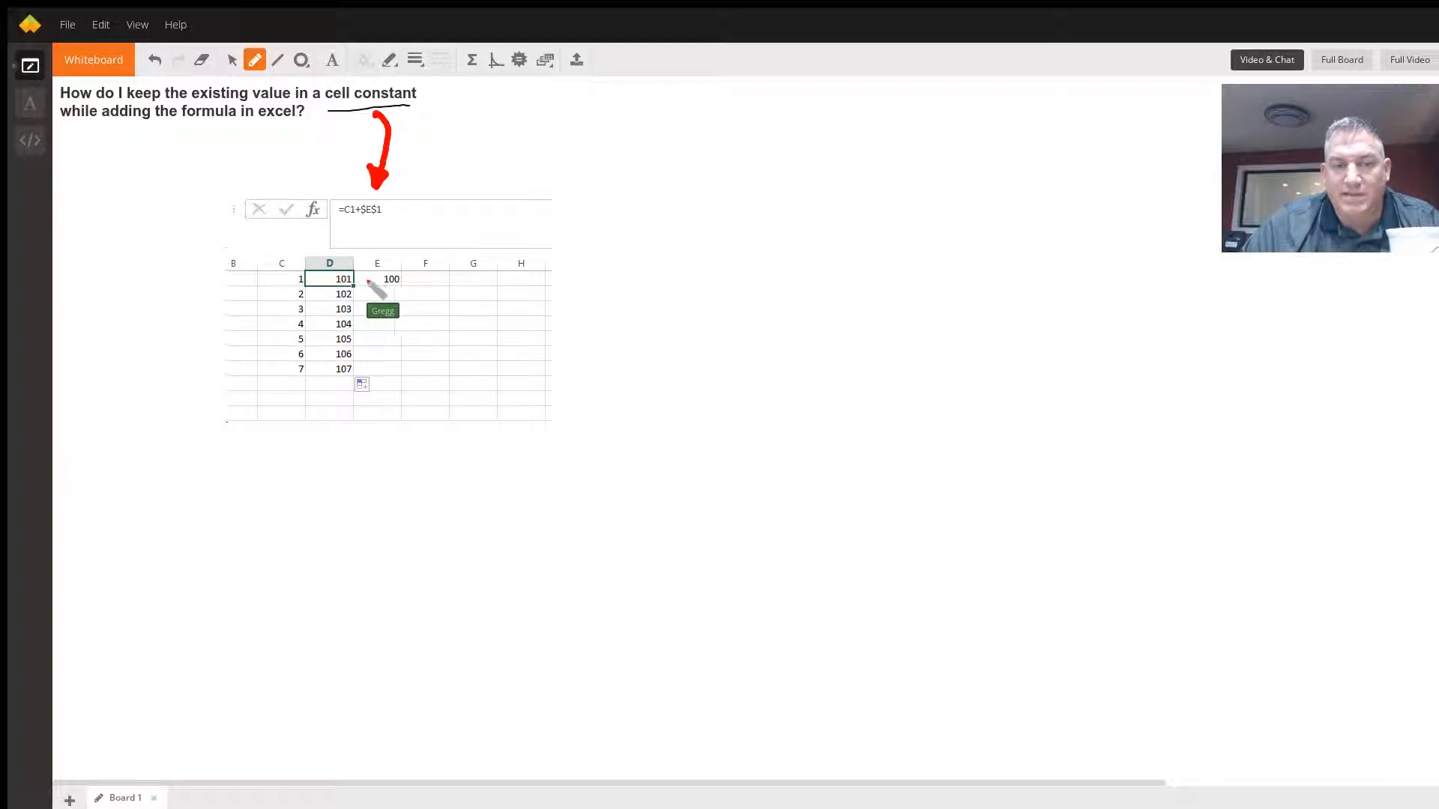
mouse_move(345, 288)
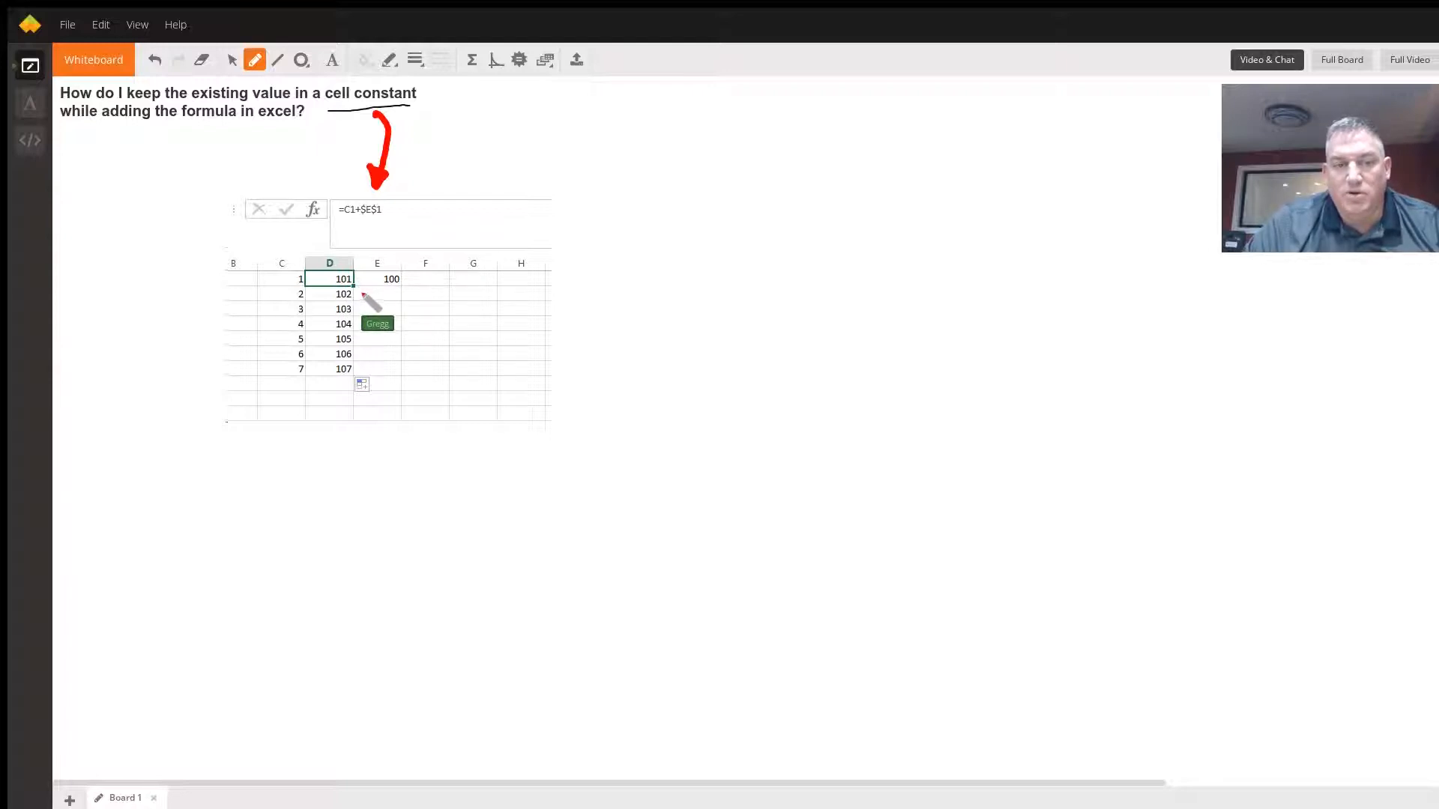
- Draw a red stroke down column E beside values 101 to 107 on the screenshot
left_click_drag(360, 279, 364, 367)
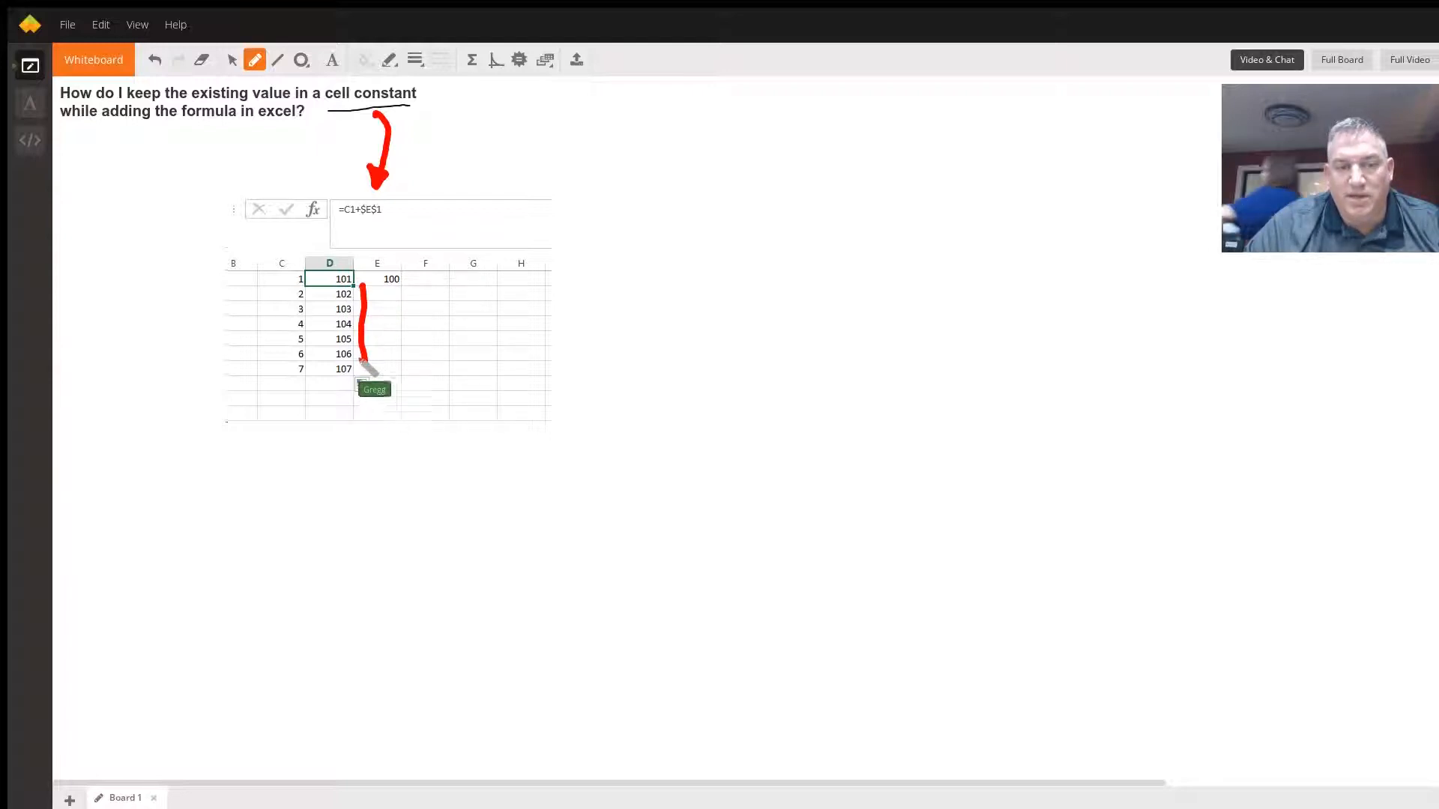